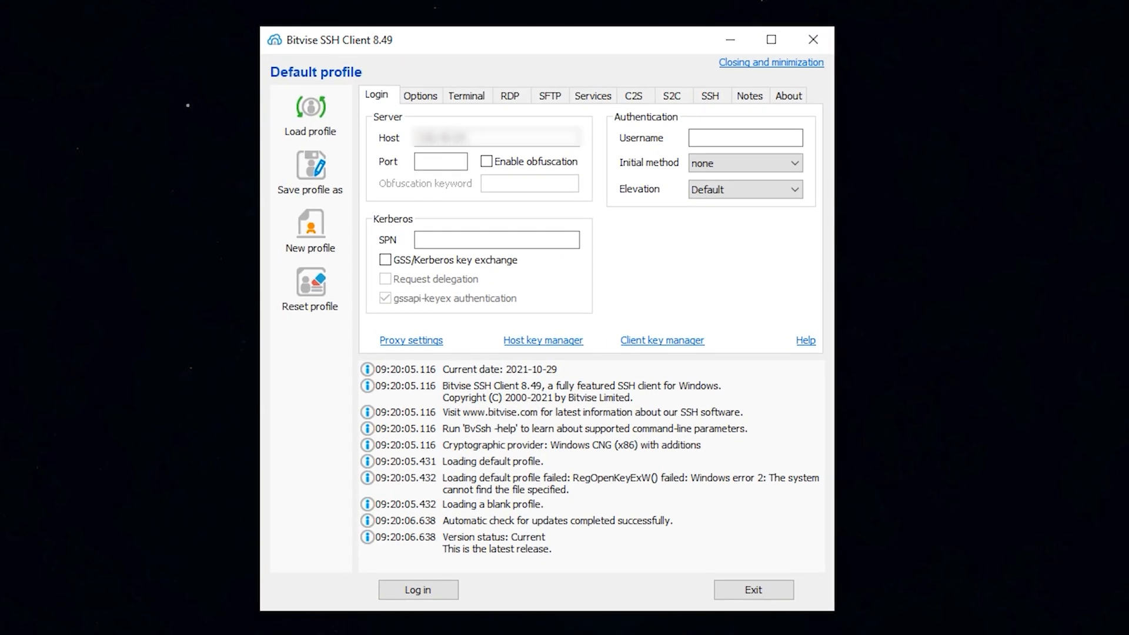
Log in to the greencloud CentOS server as root from the Login tab
click(418, 589)
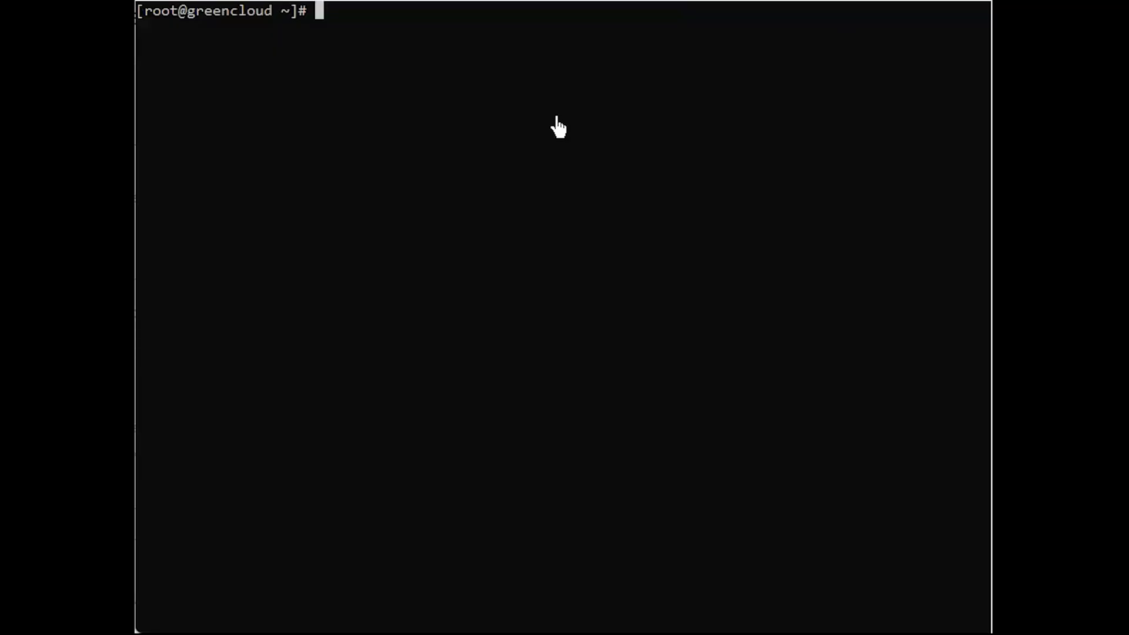
Run yum update to update the server's packages
text(yum update)
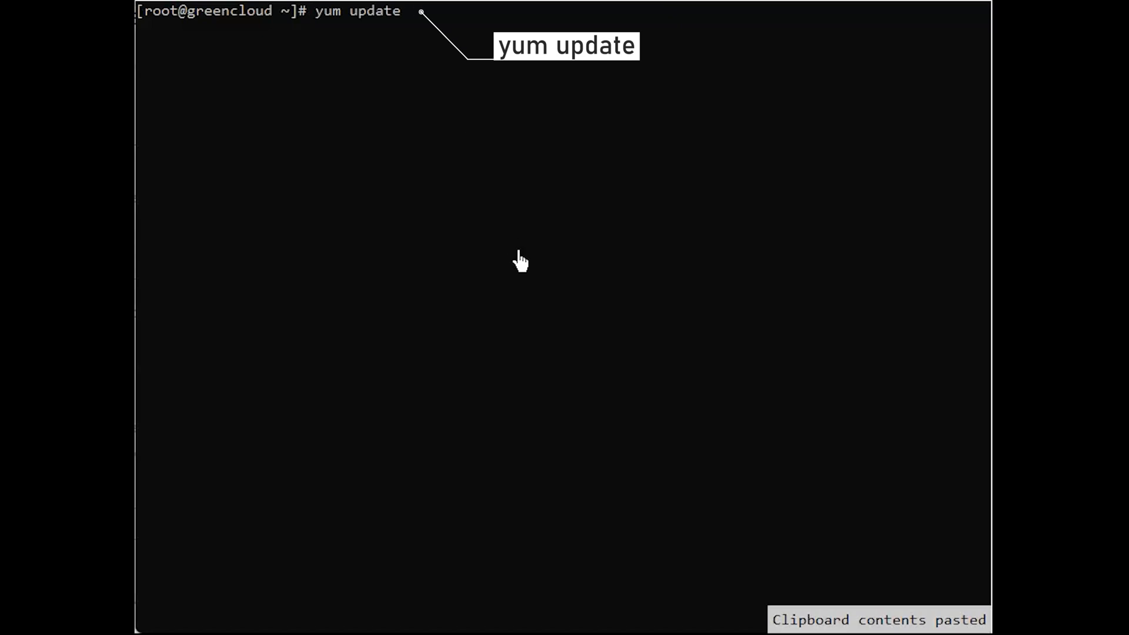
key(Return)
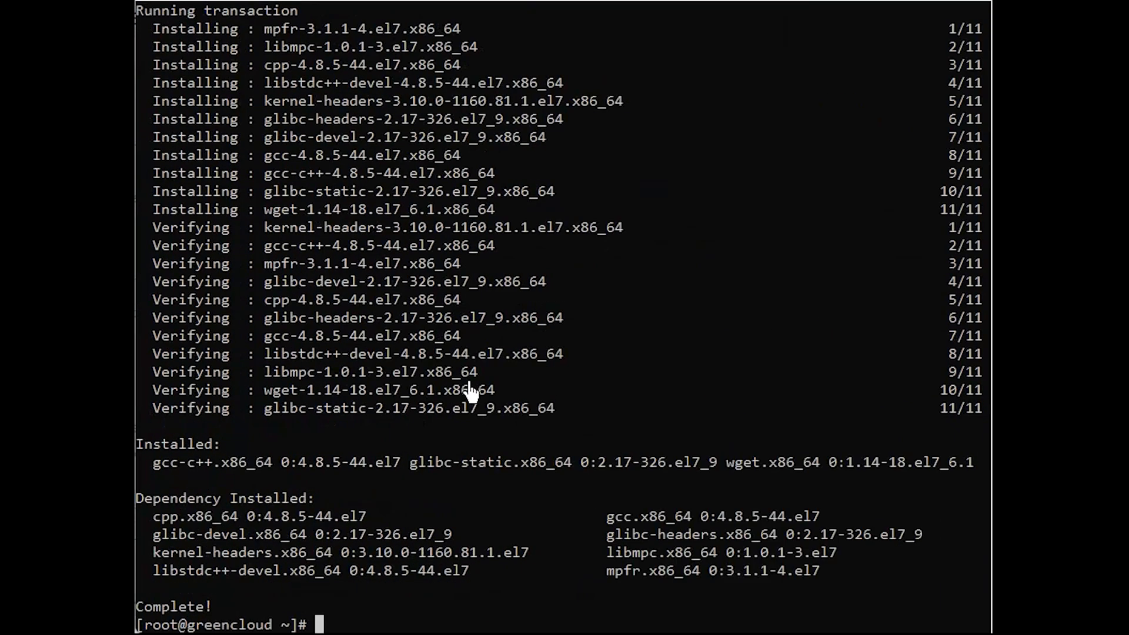
mouse_move(601, 616)
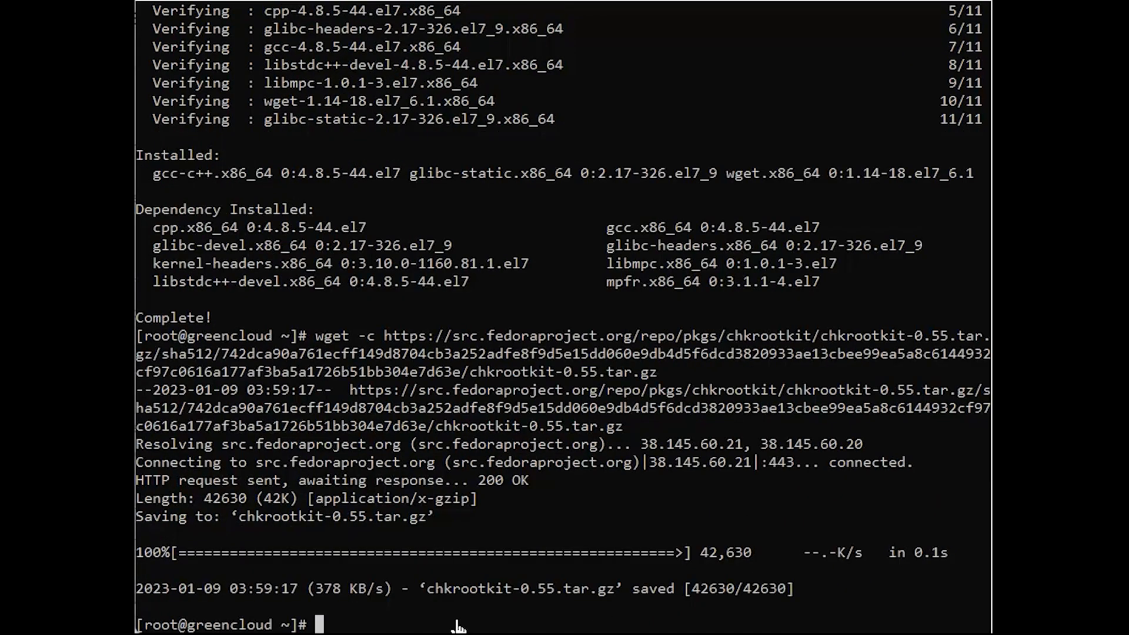
Extract chkrootkit-0.55.tar.gz, move it into /usr/local/chkrootkit and compile with make sense
text(tar -zxvf chkrootkit-0.55.tar.gz)
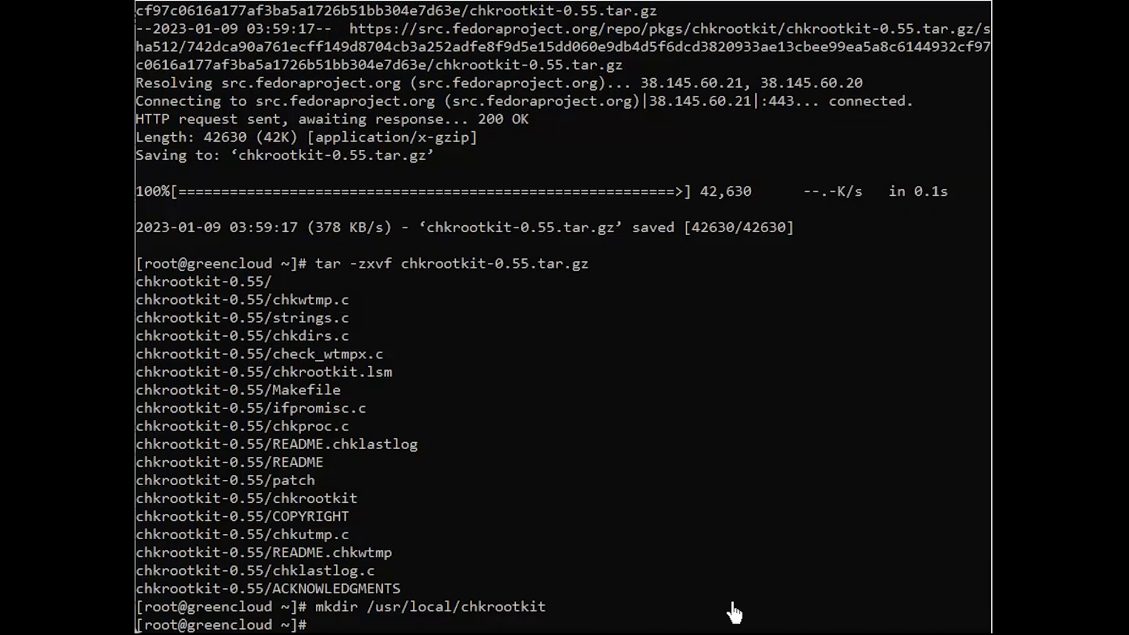
text(cd /usr/local/chkrootkit)
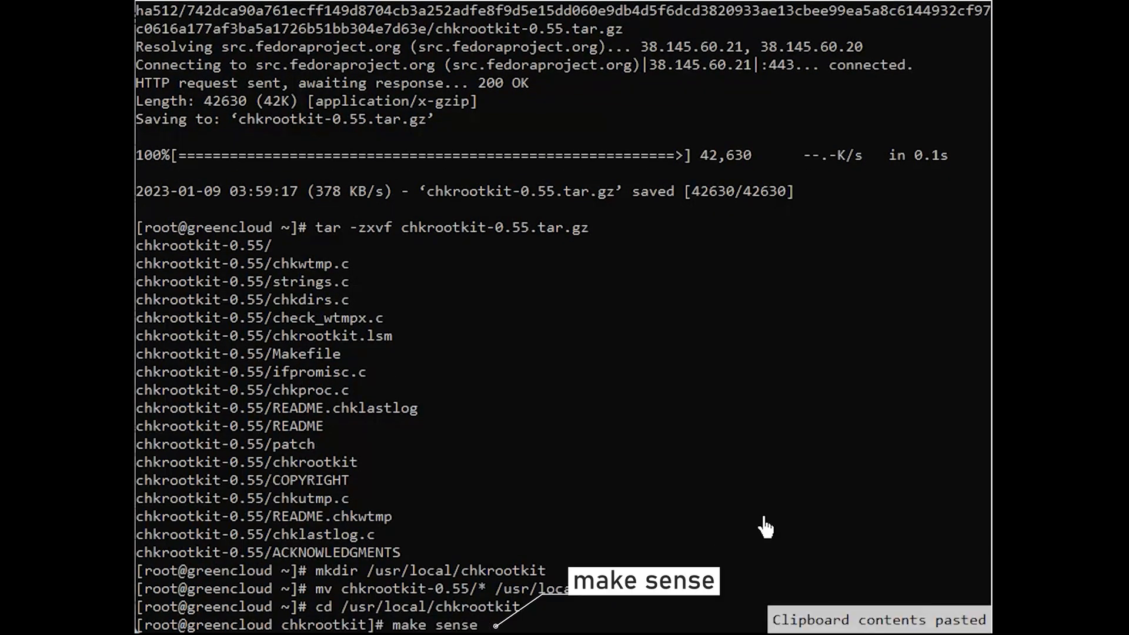
key(Return)
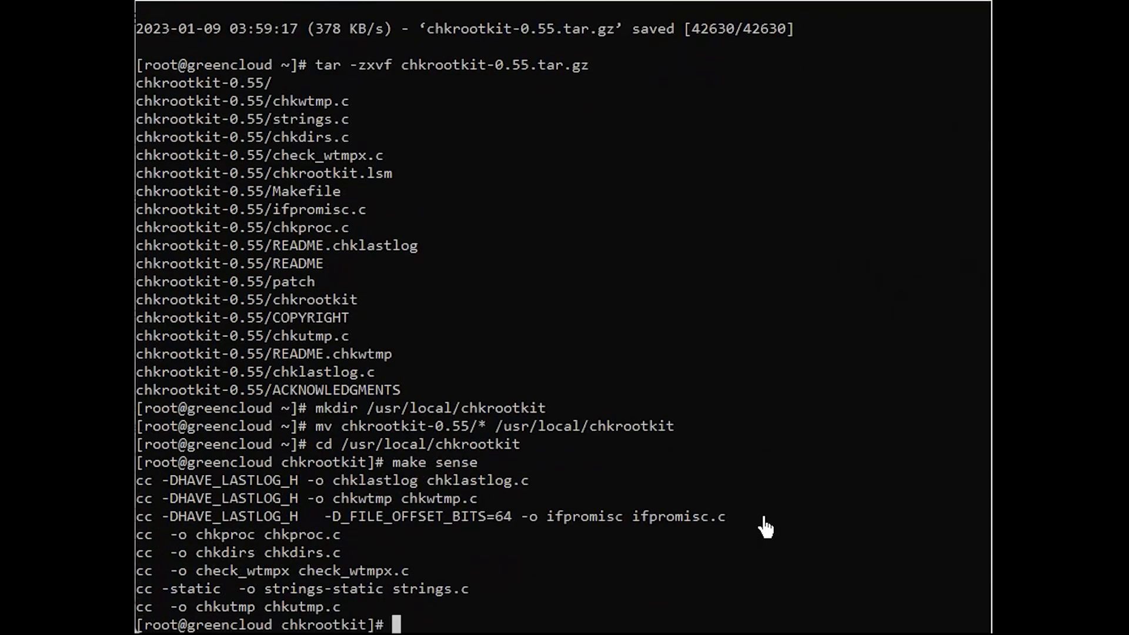
mouse_move(843, 546)
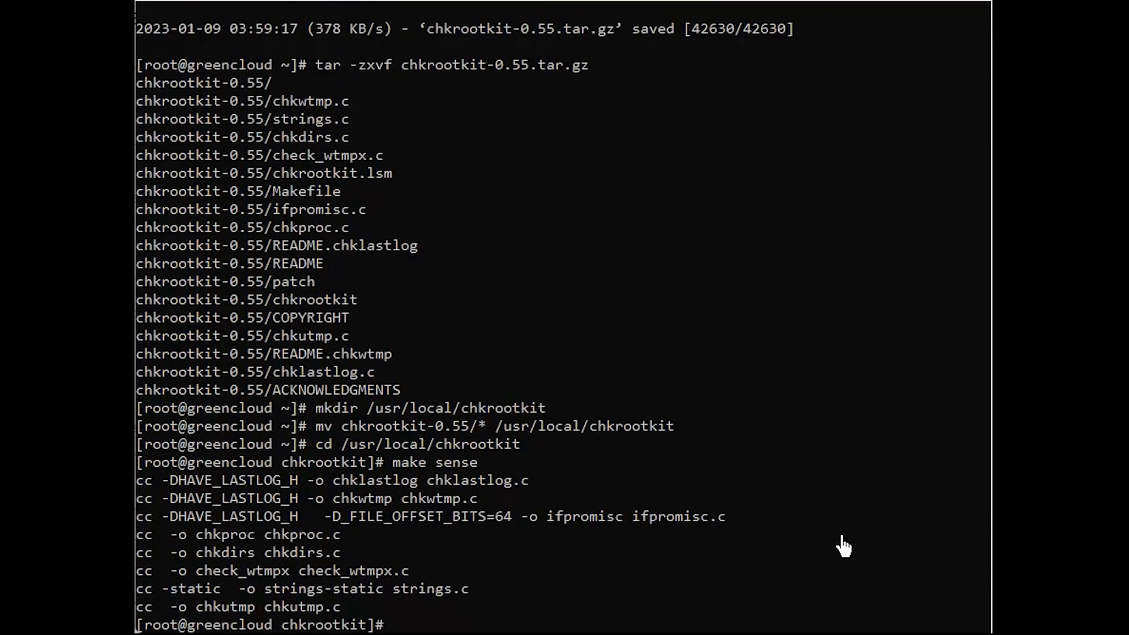
Run /usr/local/chkrootkit/chkrootkit and scroll through the scan results
text(/usr/local/chkrootkit/chkrootkit)
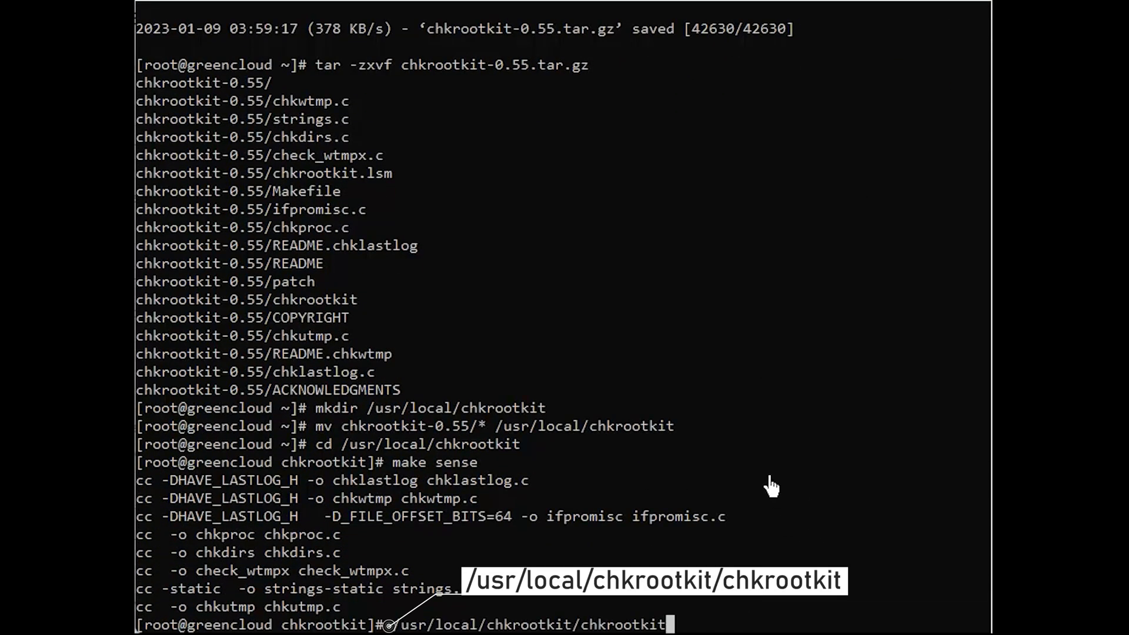
key(Return)
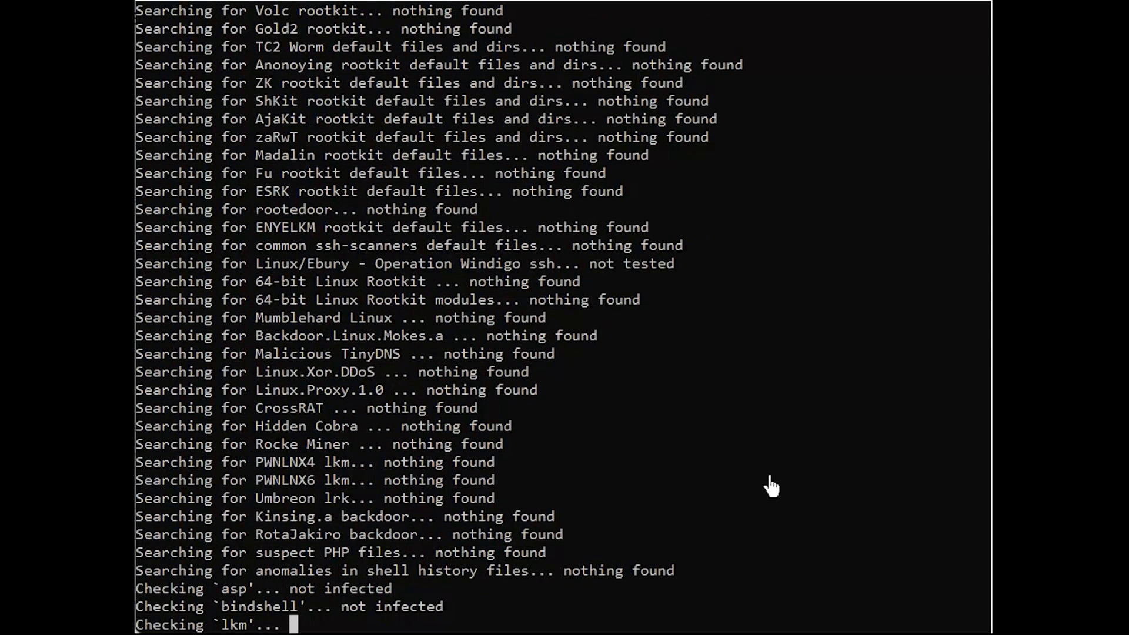
scroll(down, 3)
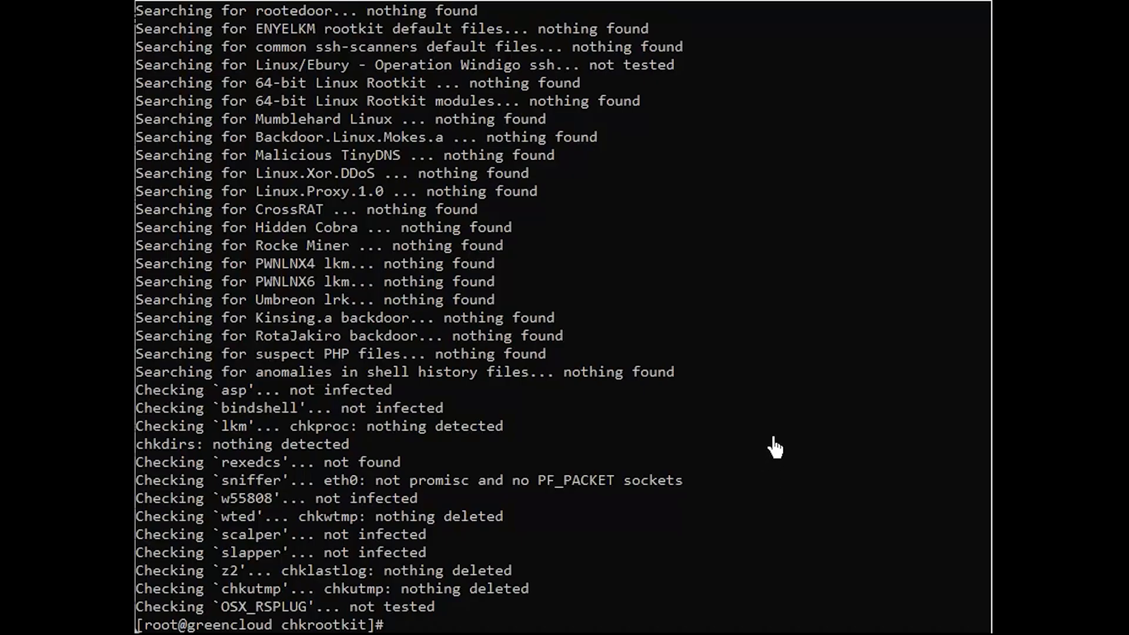
mouse_move(770, 444)
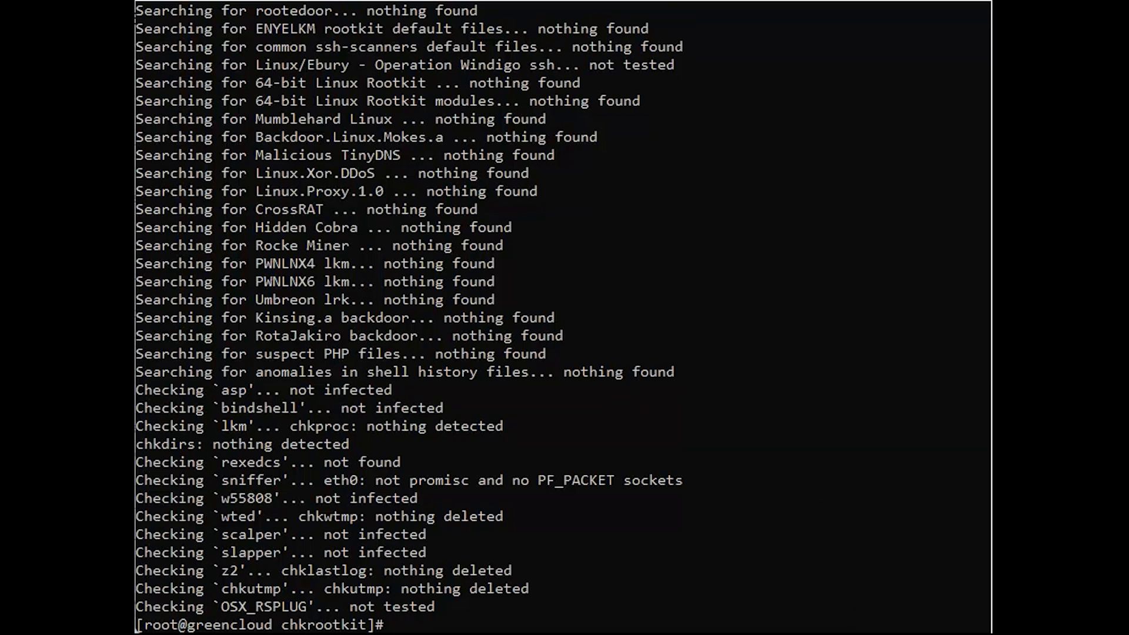
mouse_move(815, 557)
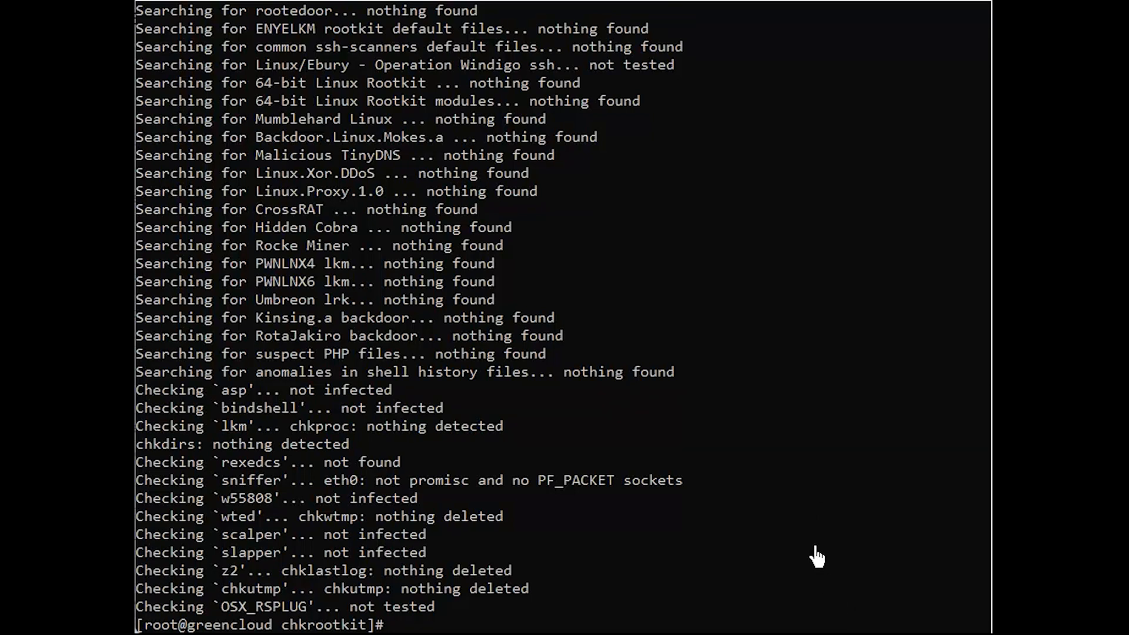
Write the mailing scan script to /etc/cron.daily/chkrootkit-scan.sh in nano and save it
text(nano /etc/cron.daily/chkrootkit-scan.sh)
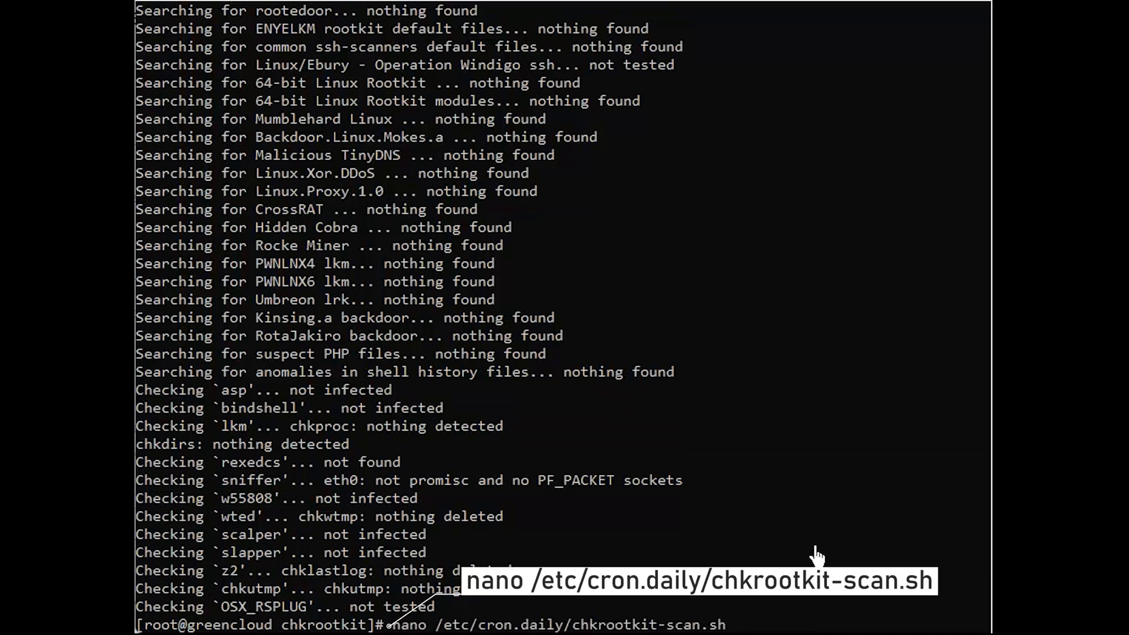
key(Return)
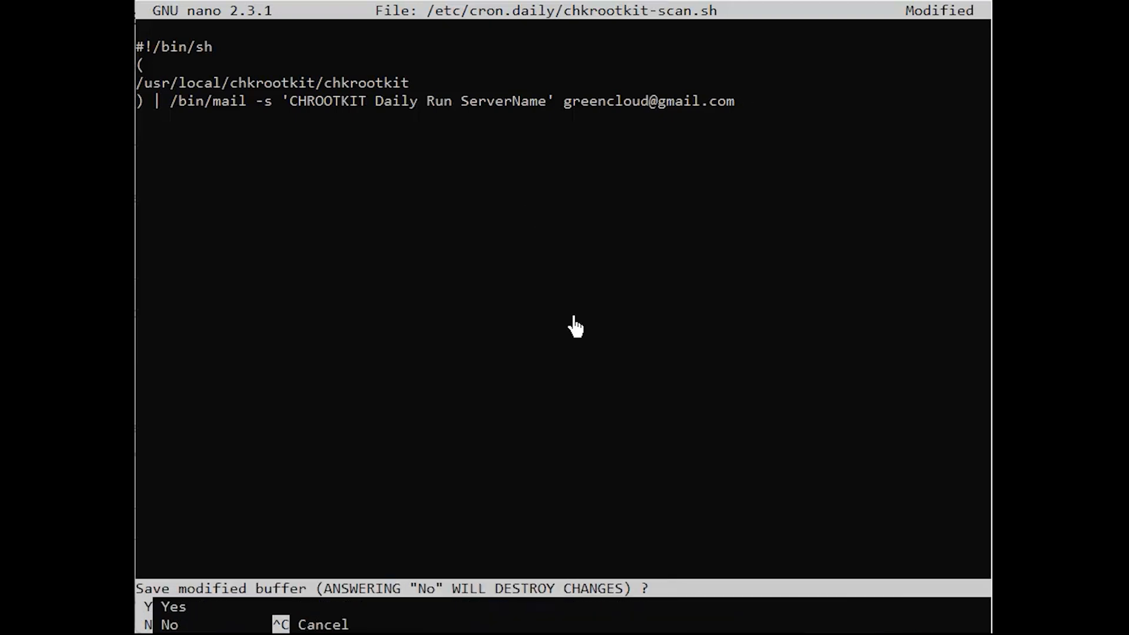
key(y)
text(cd ~)
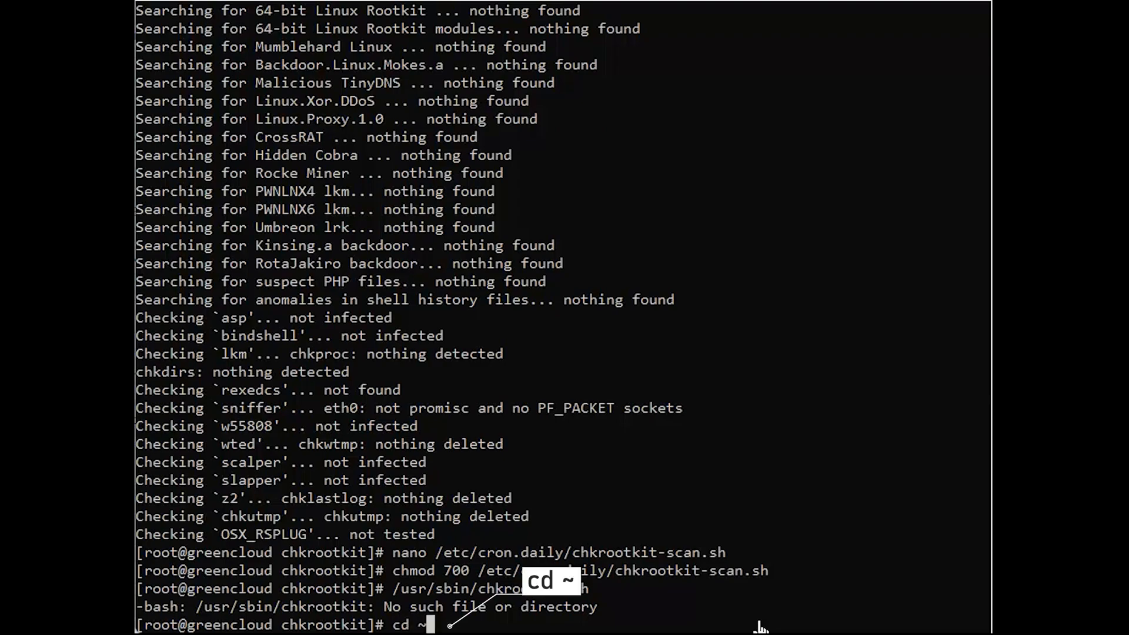
Change to the home directory and paste /usr/local/chkrootkit/chkrootkit -h at the prompt
key(Return)
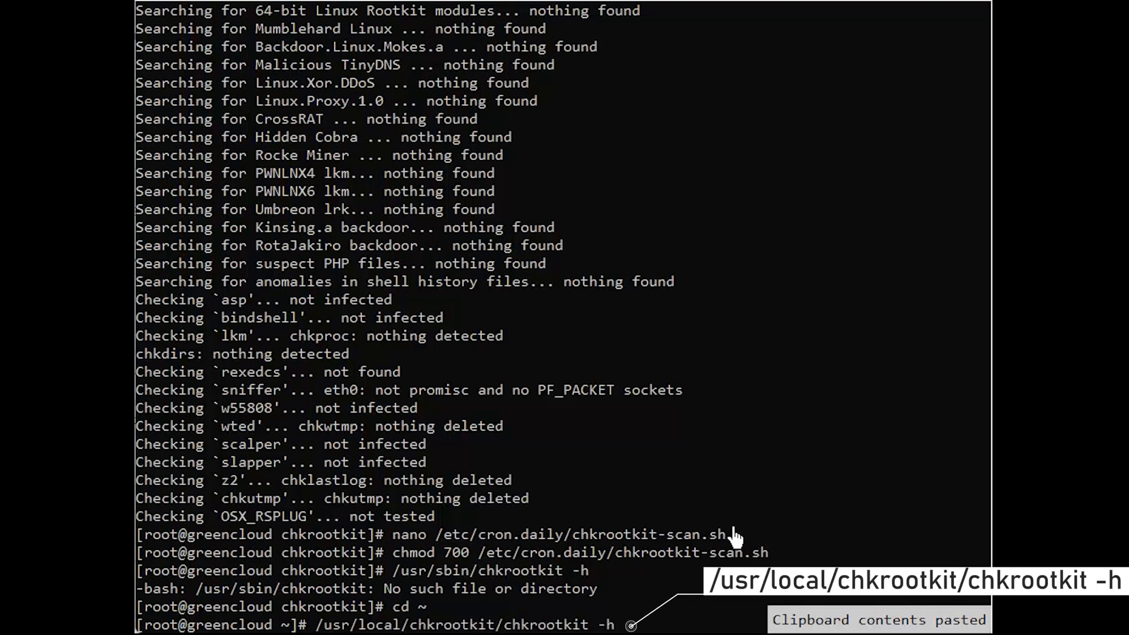
Run chkrootkit -h to print its usage and options
key(Return)
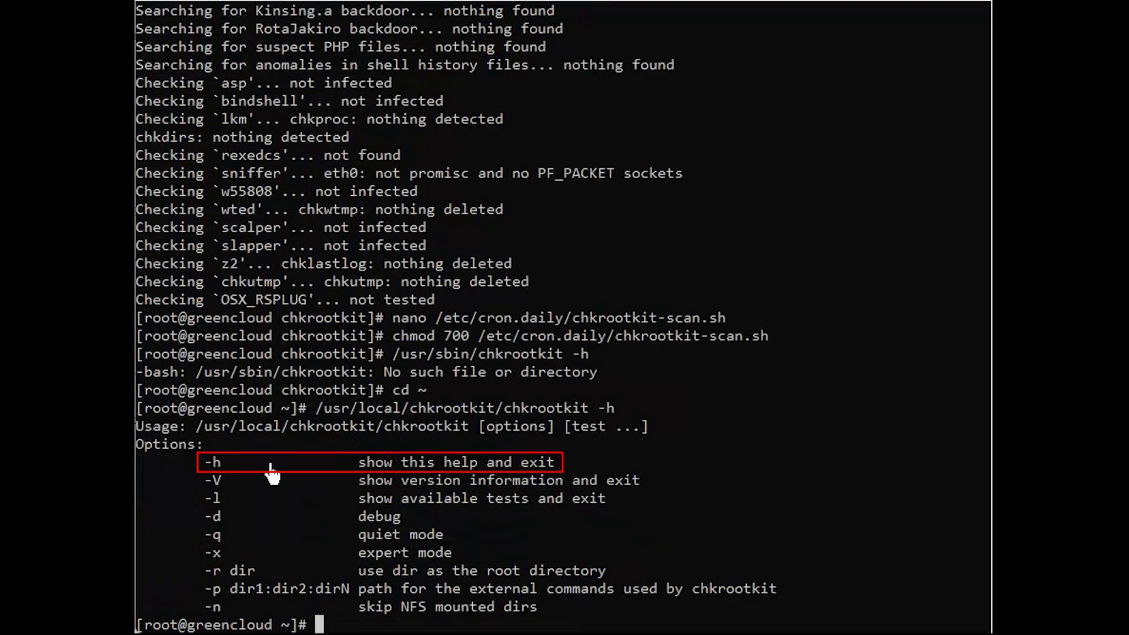
mouse_move(298, 481)
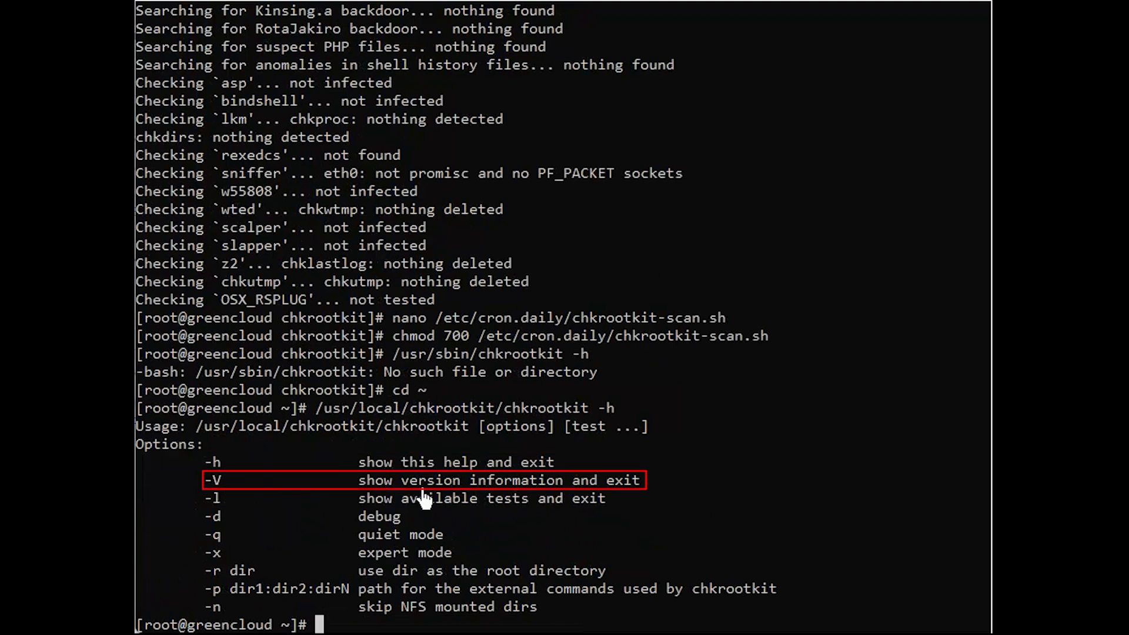
mouse_move(452, 621)
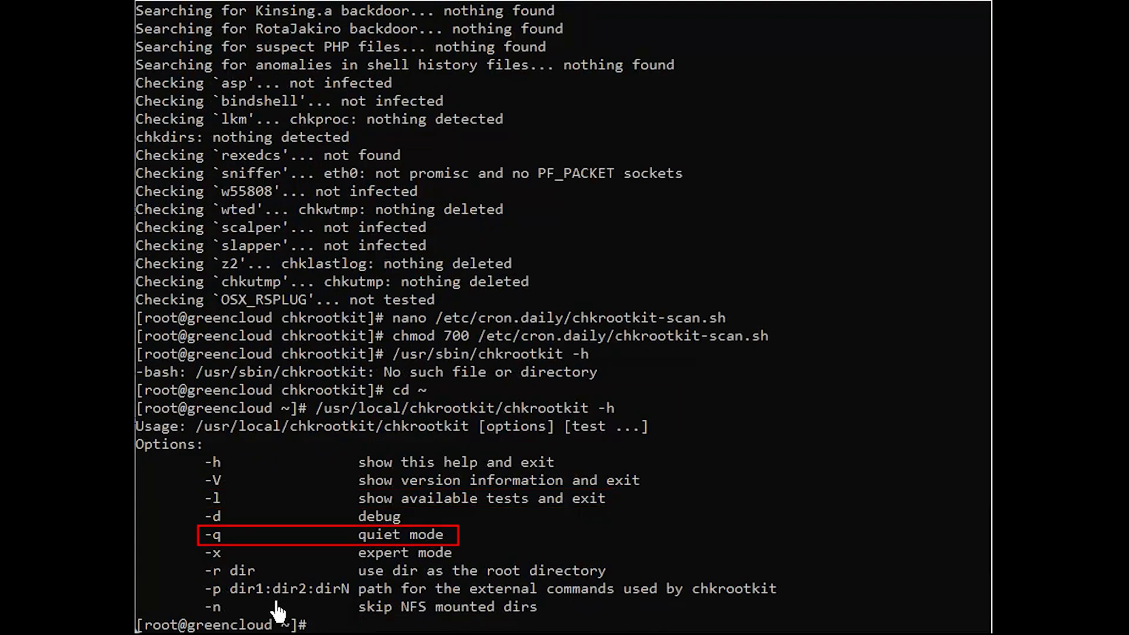
mouse_move(690, 497)
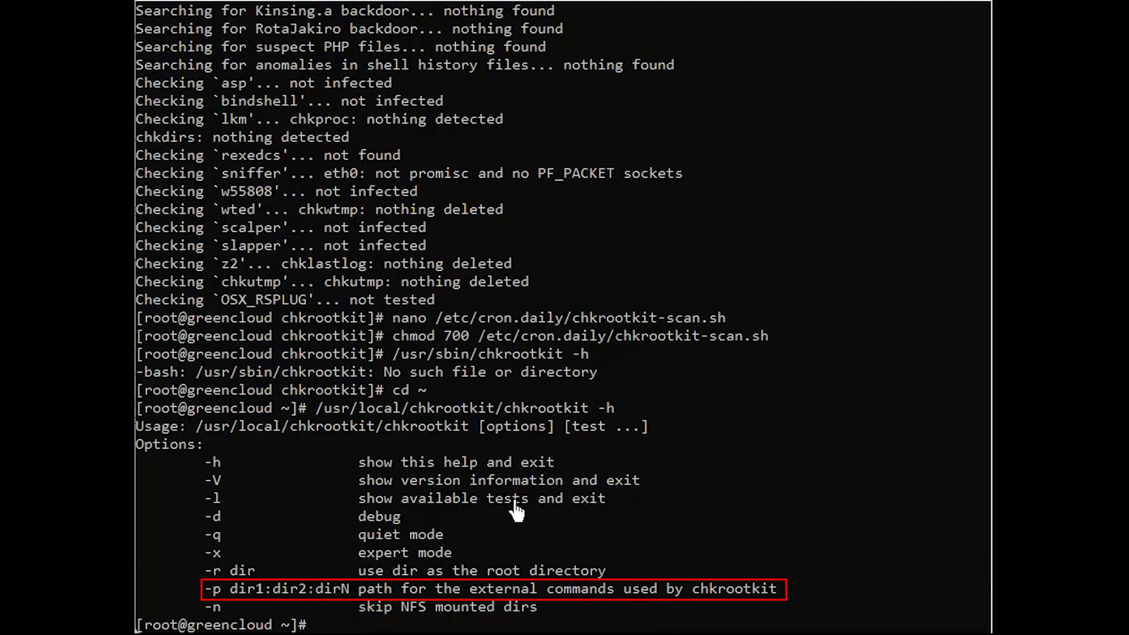
mouse_move(488, 528)
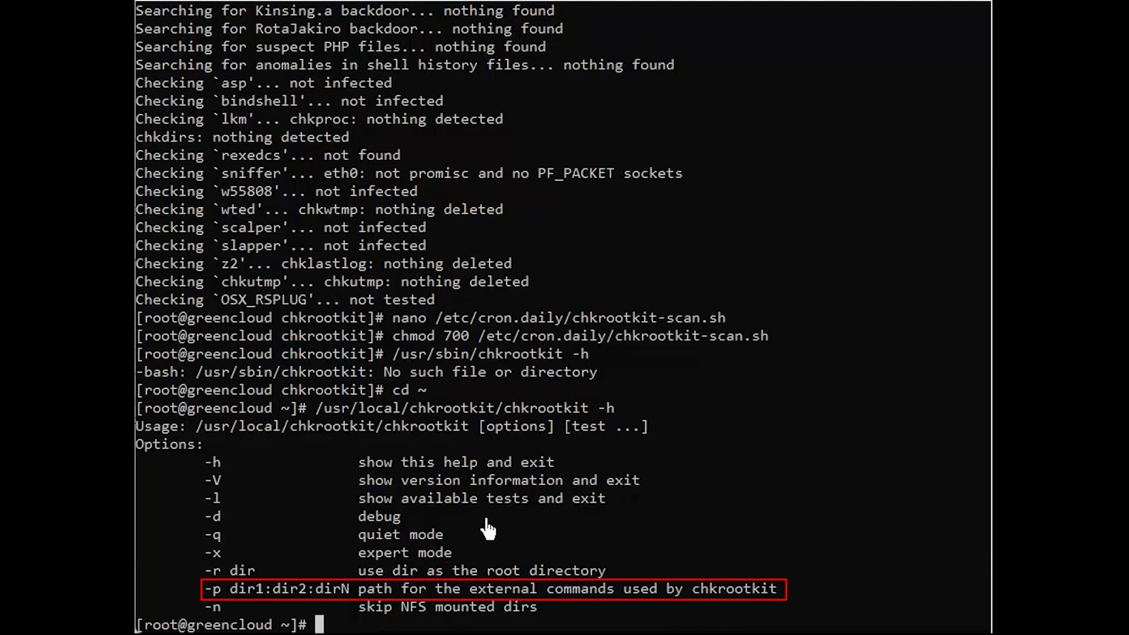
mouse_move(442, 548)
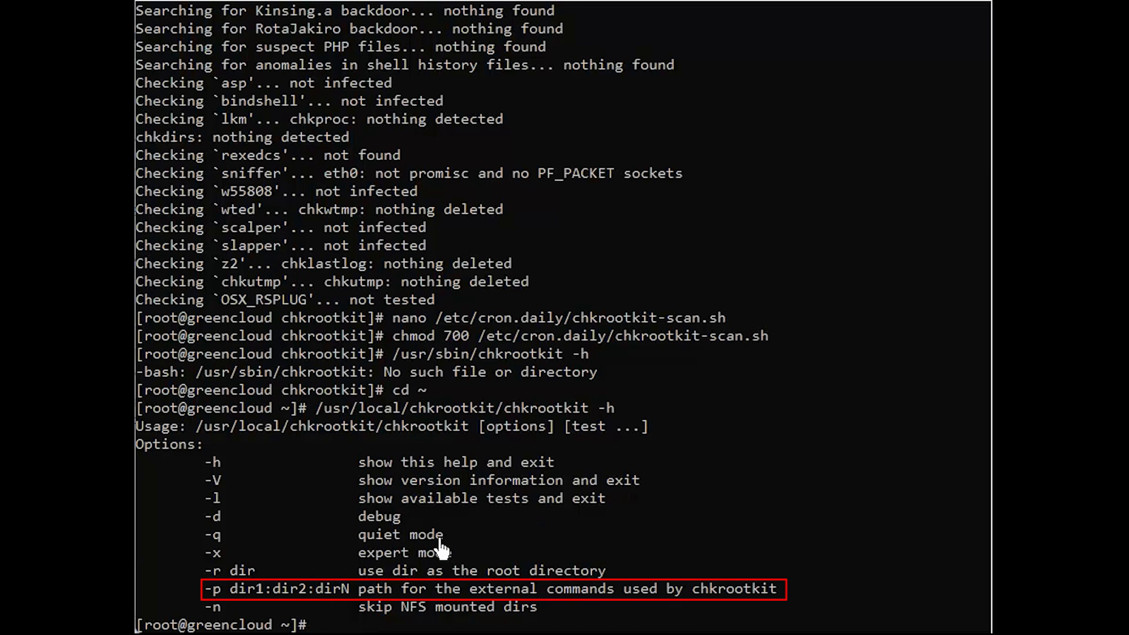
mouse_move(392, 565)
text(/usr/local/chkrootkit/chkrootkit -V)
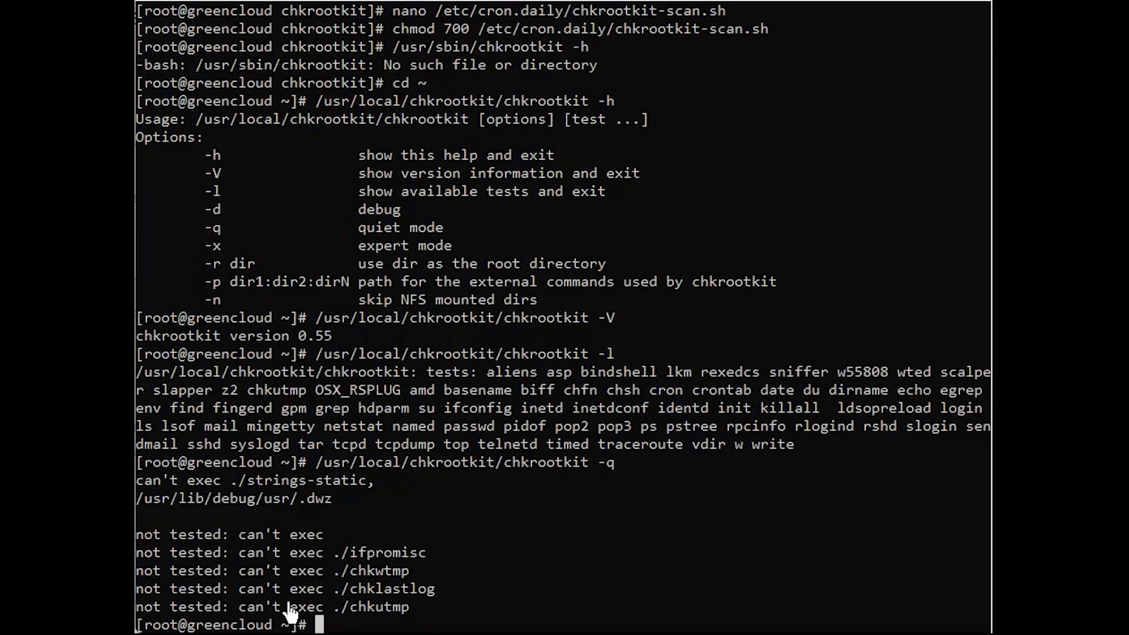
mouse_move(726, 565)
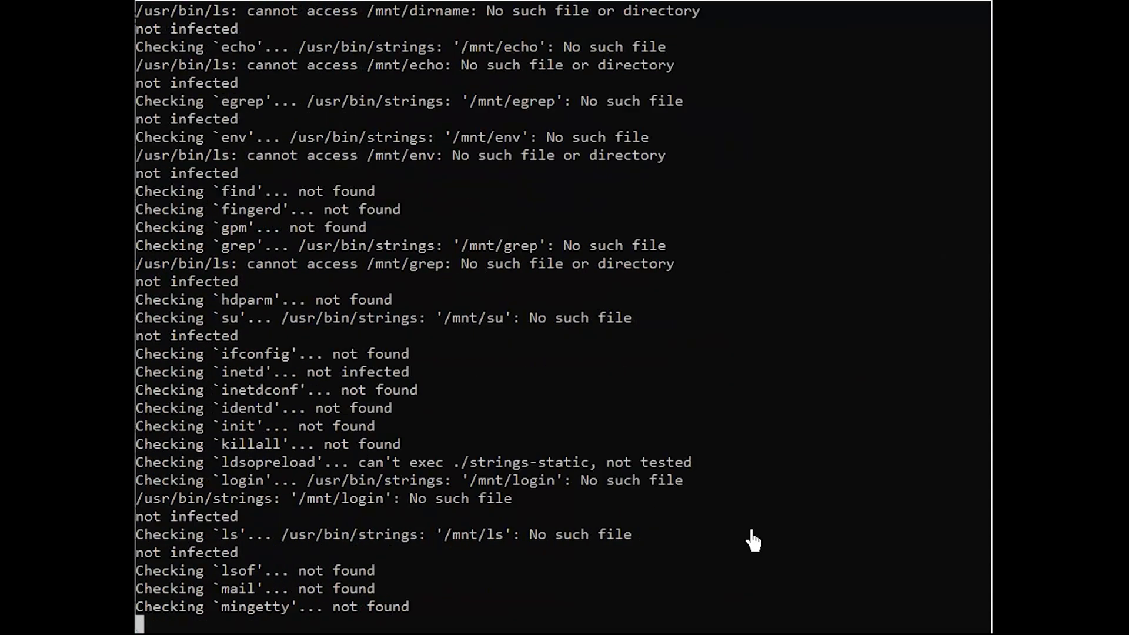
Scroll through the output of chkrootkit -V, -l and -q
scroll(down, 3)
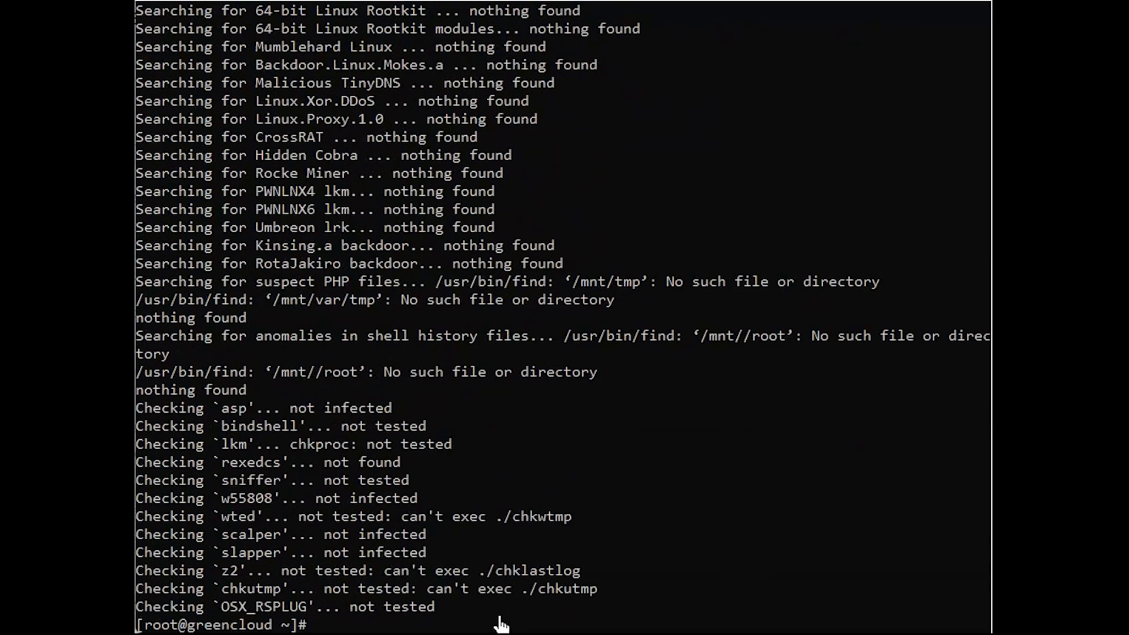
mouse_move(500, 625)
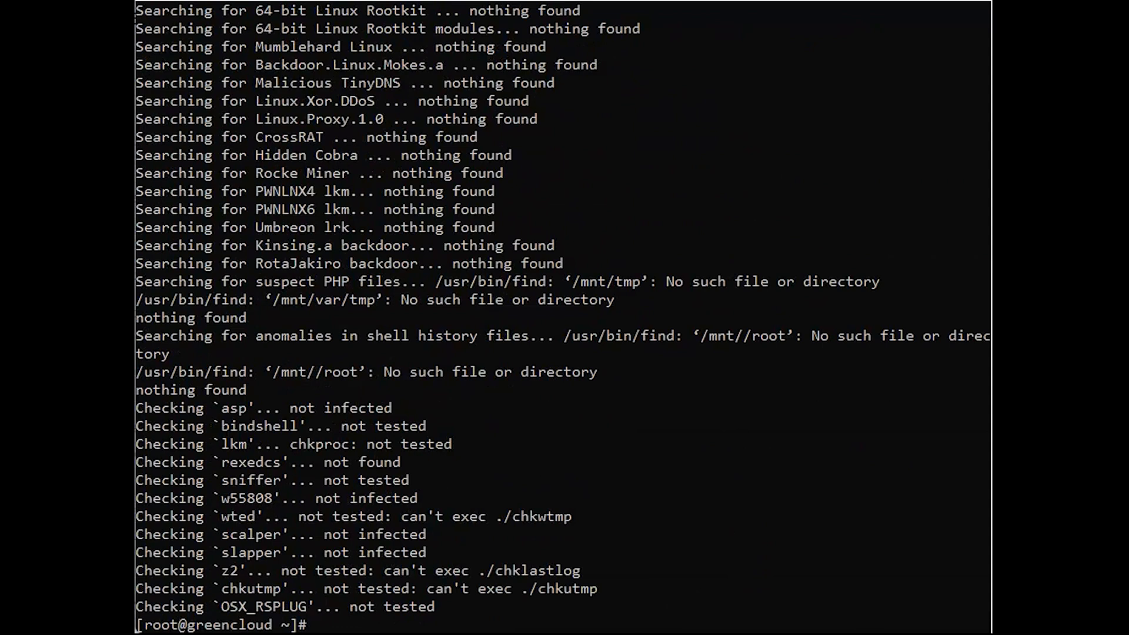